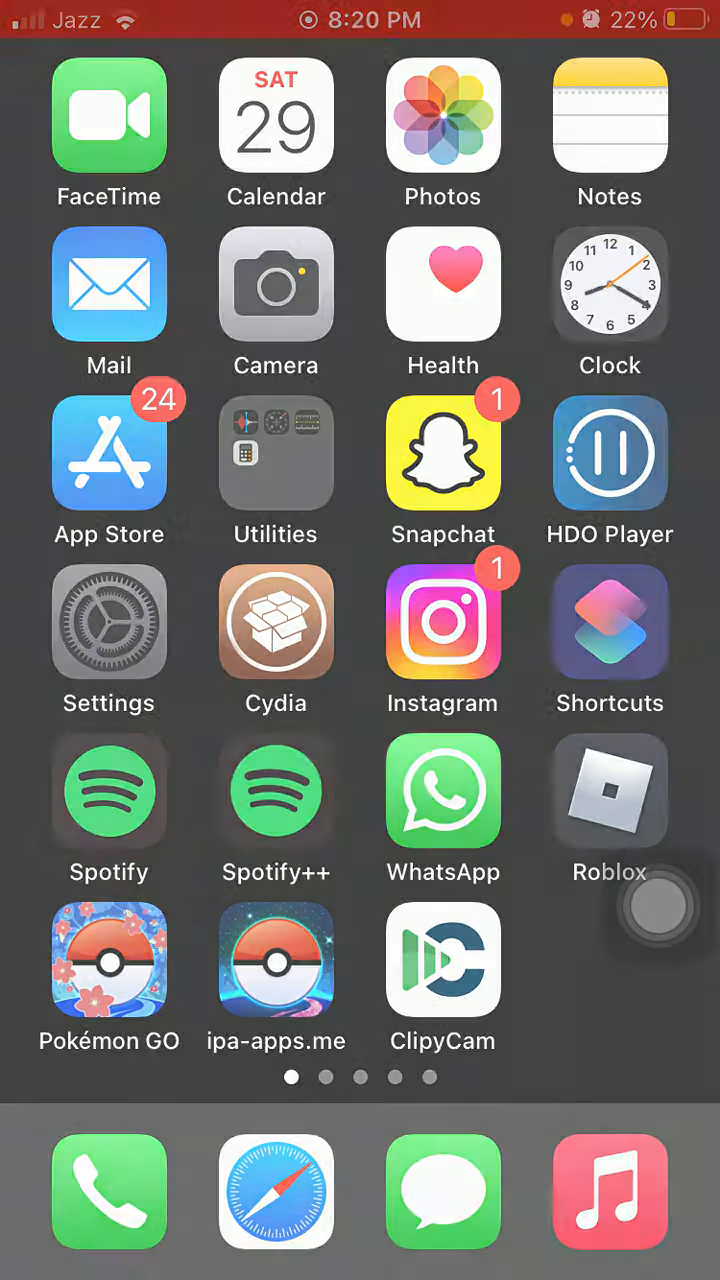
Launch Settings from the home screen, then open and dismiss the AssistiveTouch menu.
click(109, 620)
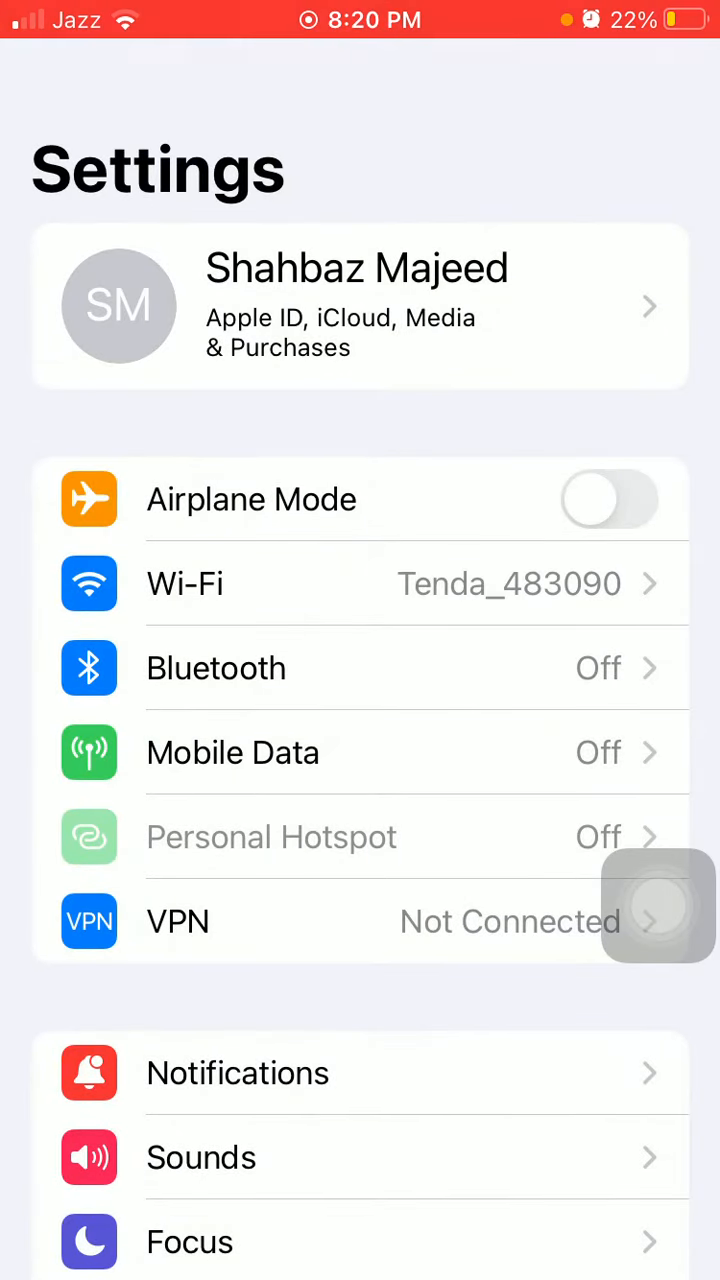
click(658, 905)
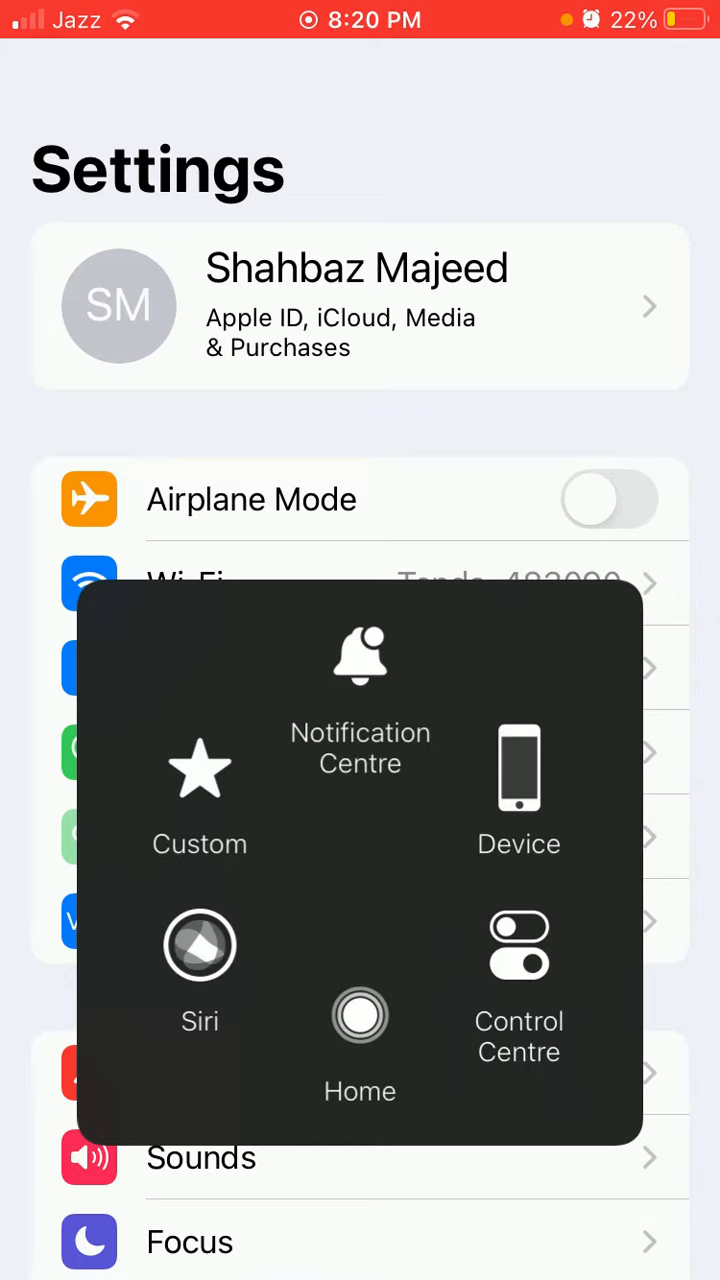
click(360, 1015)
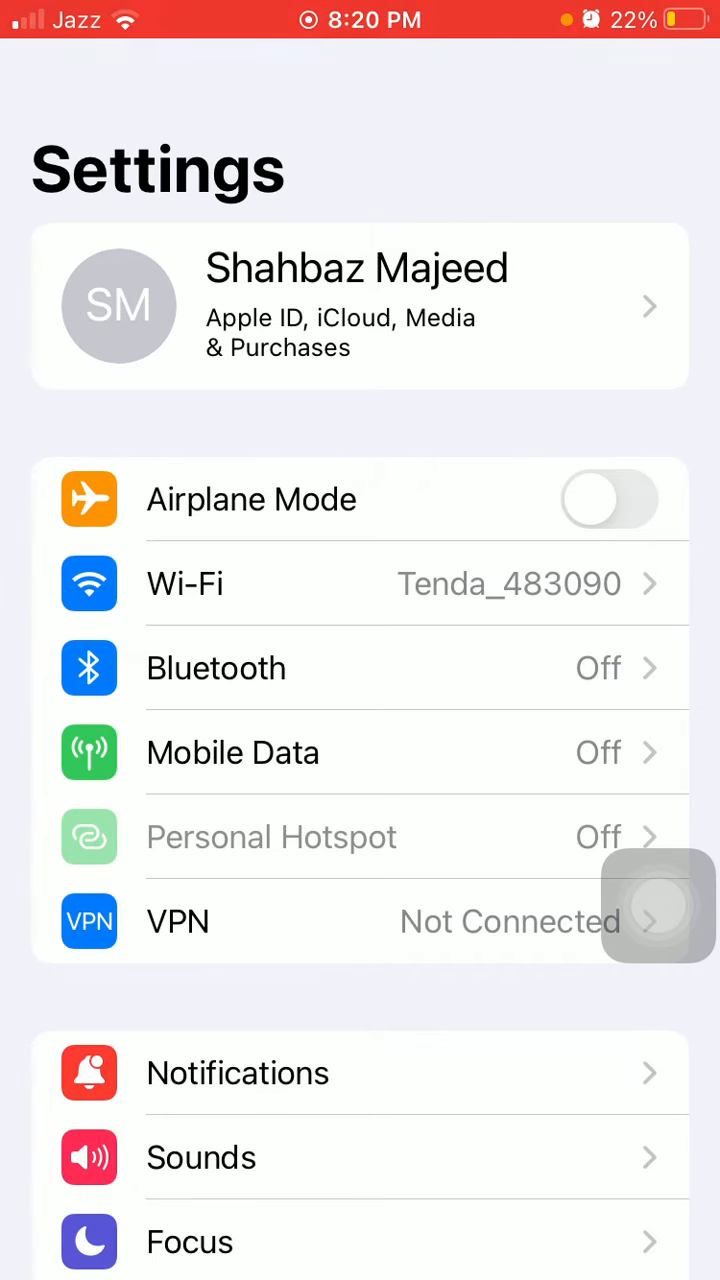
Enter General and scroll down to Transfer or Reset iPhone and VPN & Device Management.
scroll(down, 3)
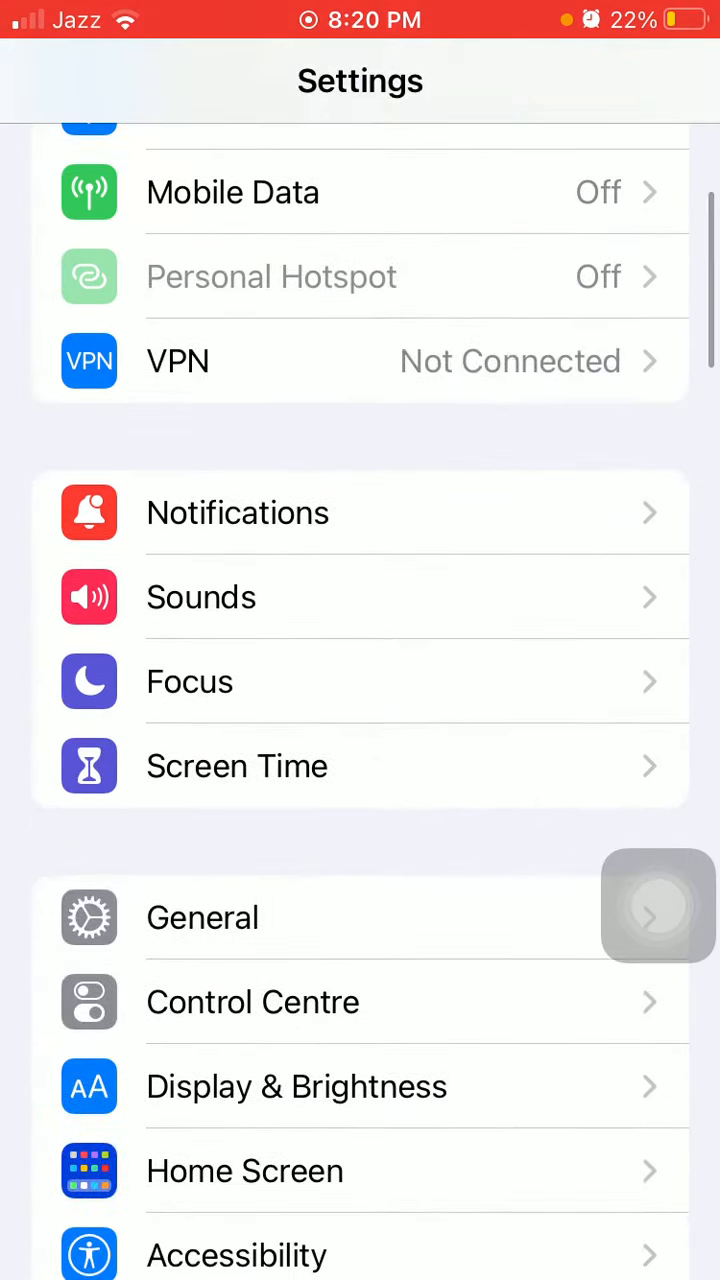
click(202, 917)
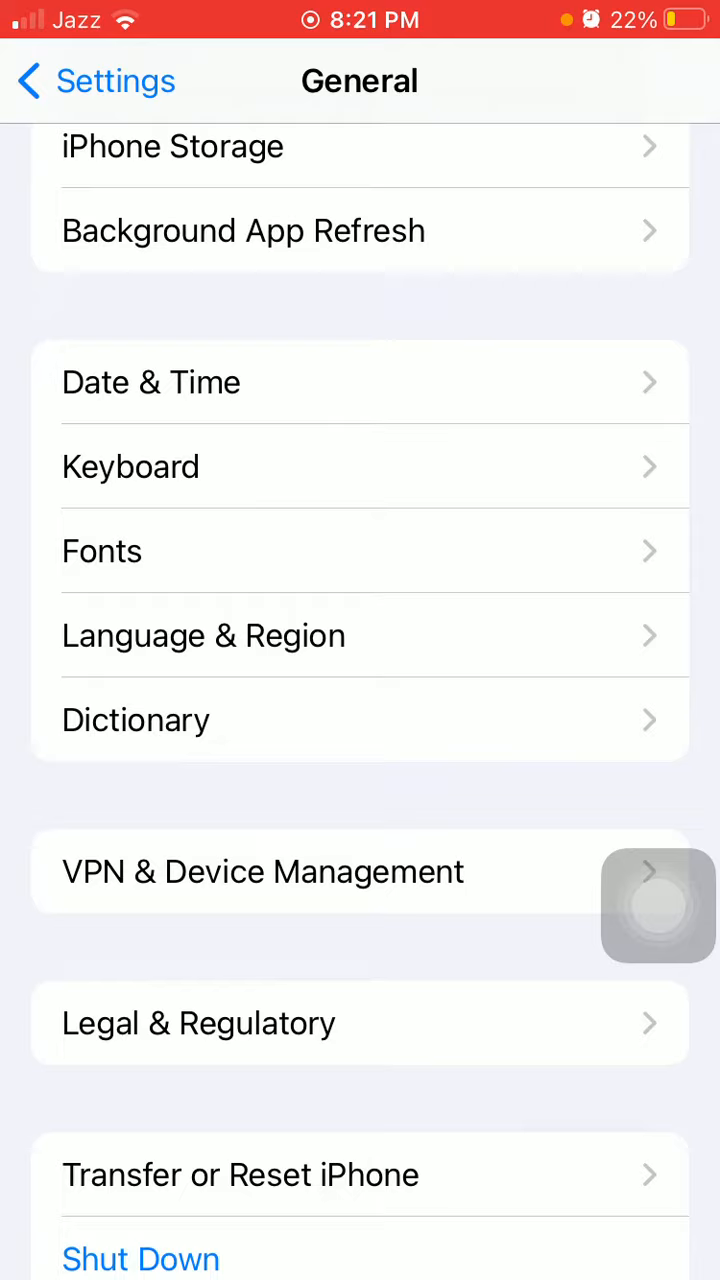
click(151, 382)
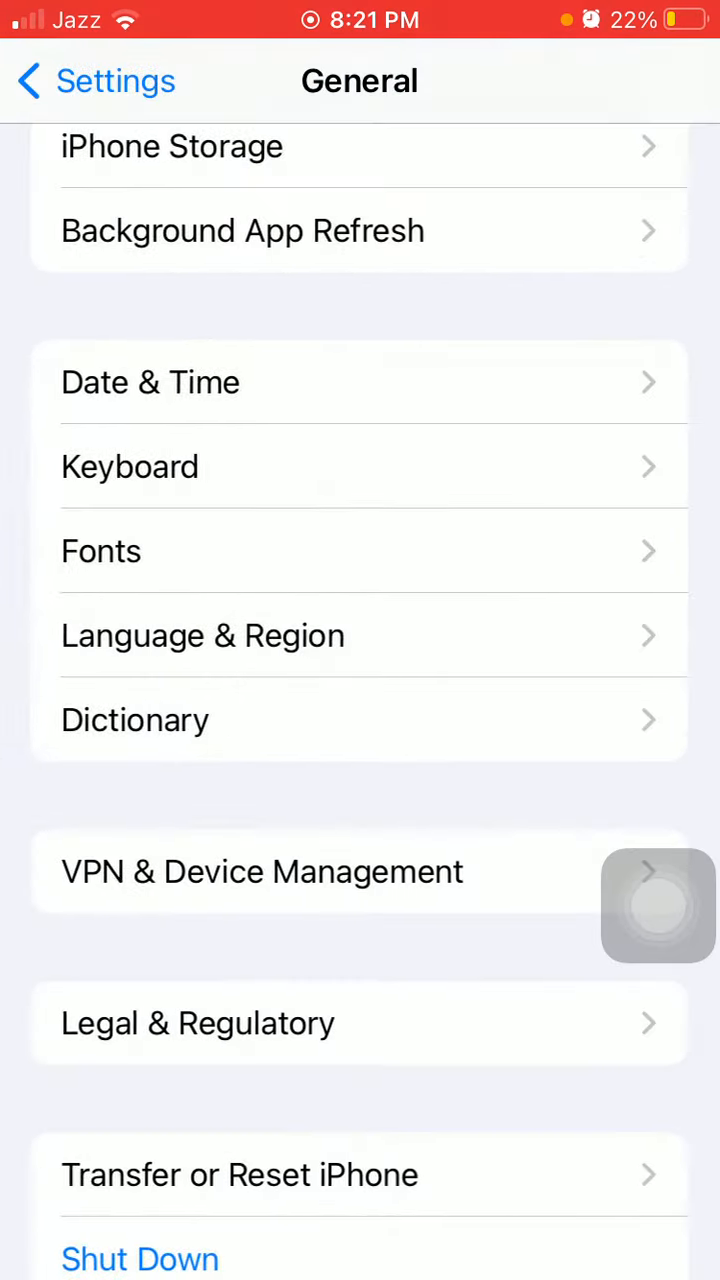
scroll(down, 3)
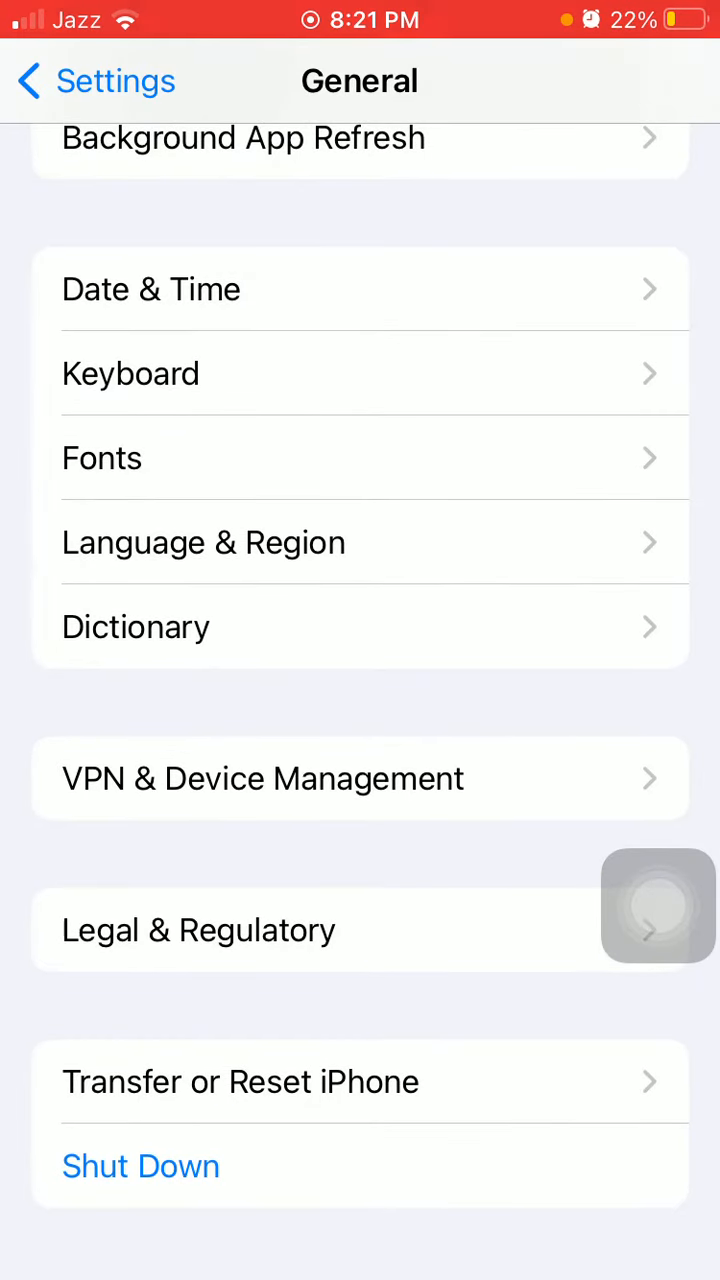
Open Transfer or Reset iPhone, dismiss the reset choices, reopen them and pick an option.
click(240, 1081)
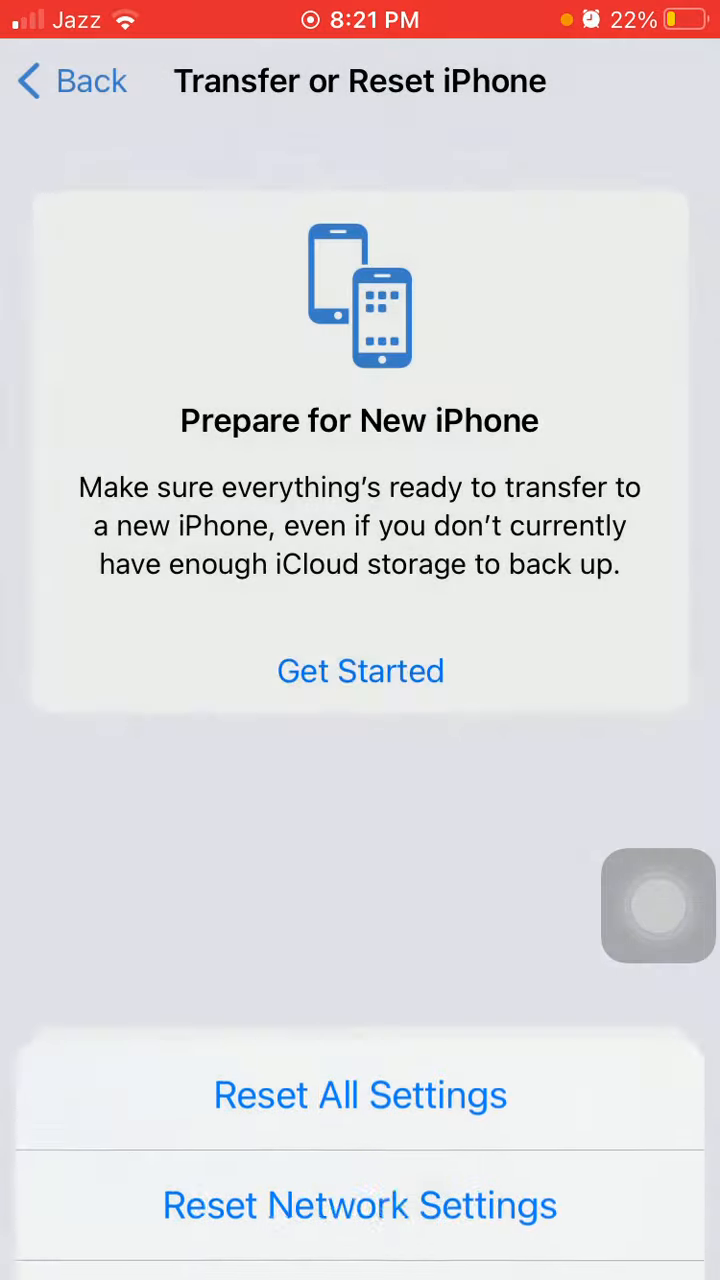
click(360, 1094)
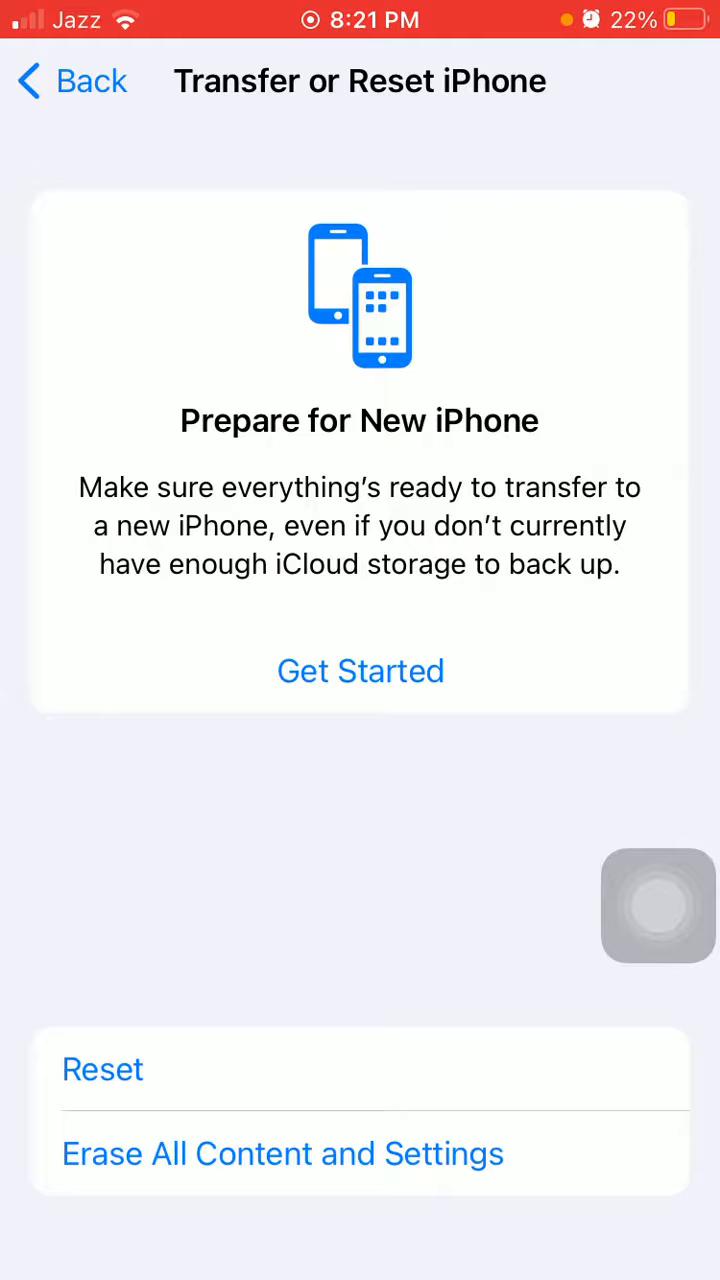
click(103, 1069)
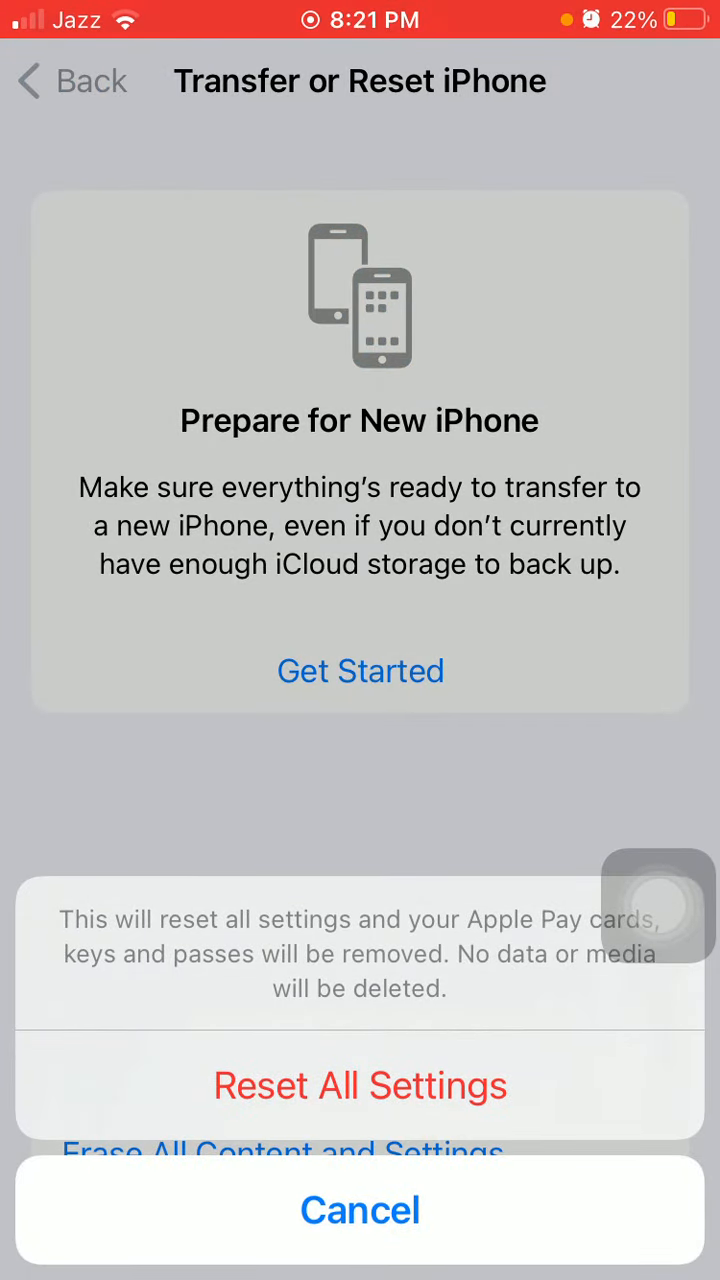
click(360, 1210)
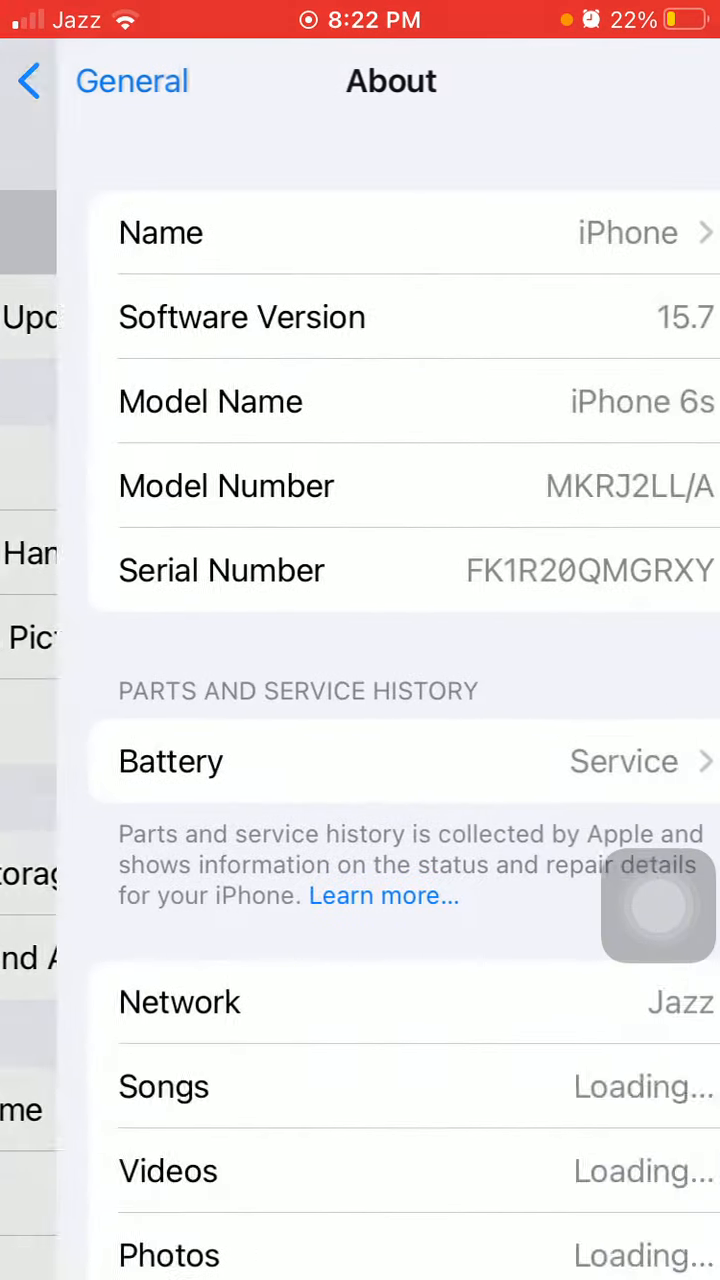
Scroll through About's name, software version and model, then open AssistiveTouch over General.
scroll(down, 3)
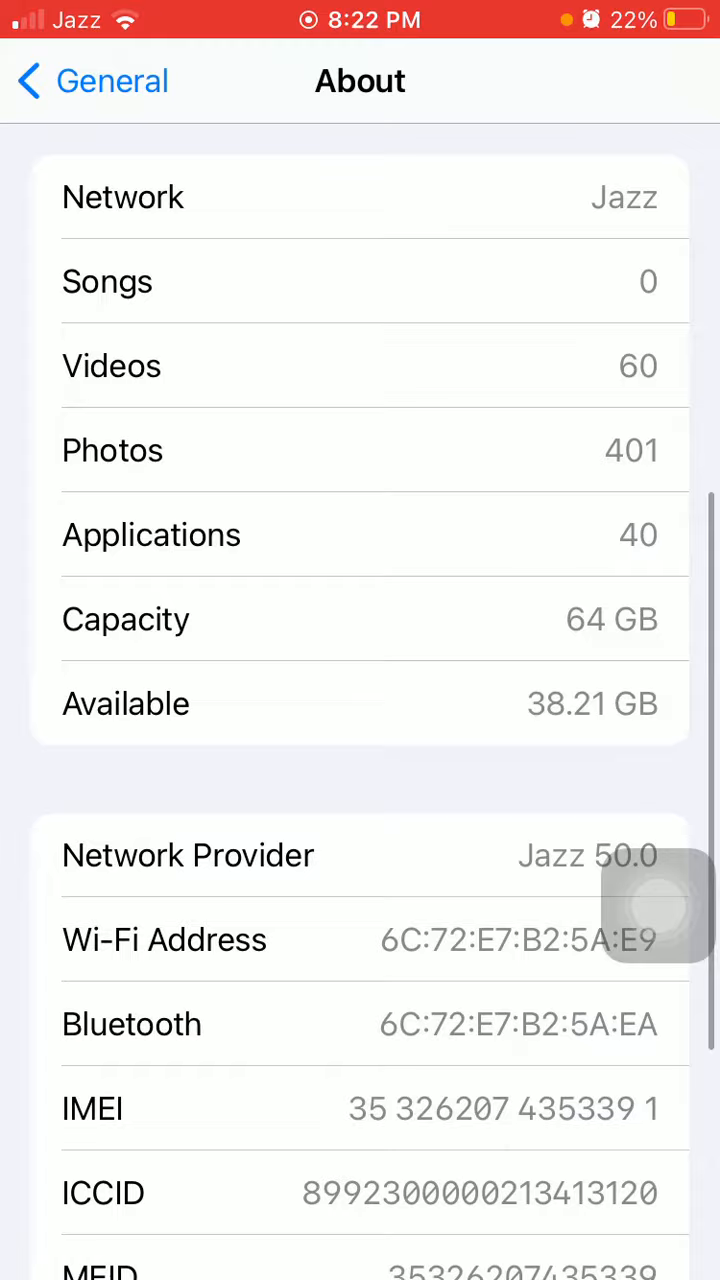
scroll(down, 3)
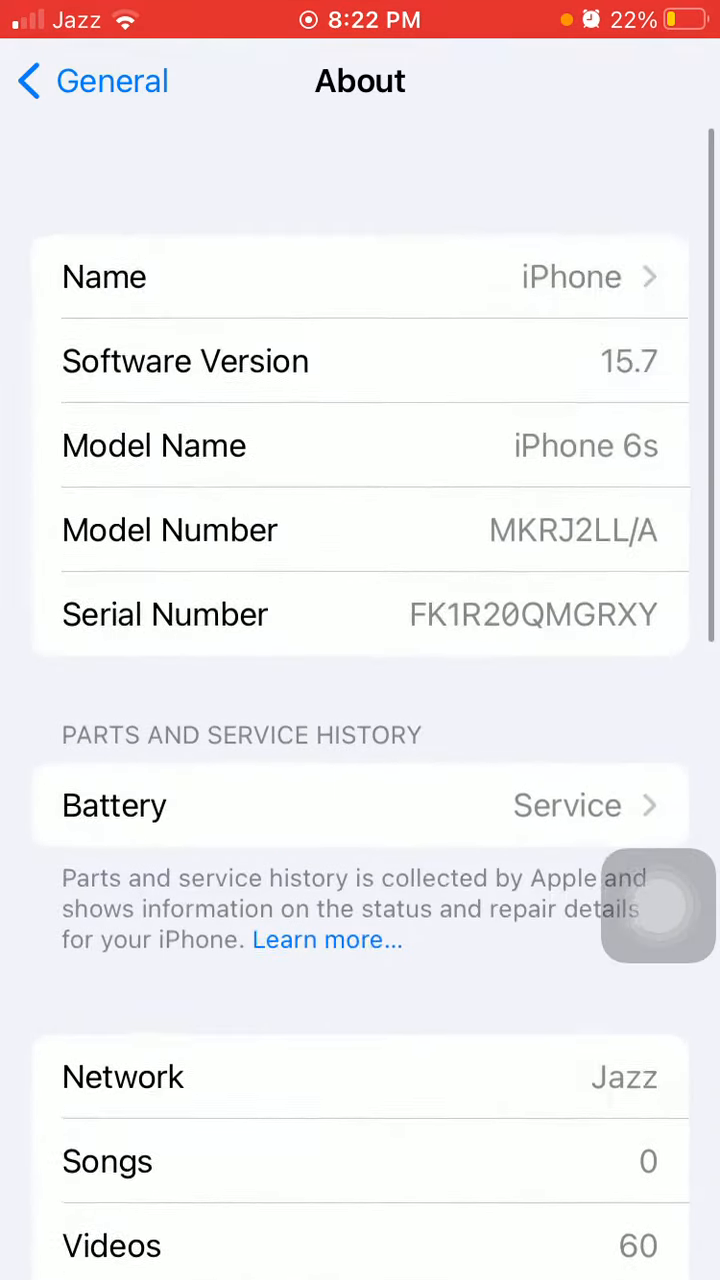
scroll(up, 3)
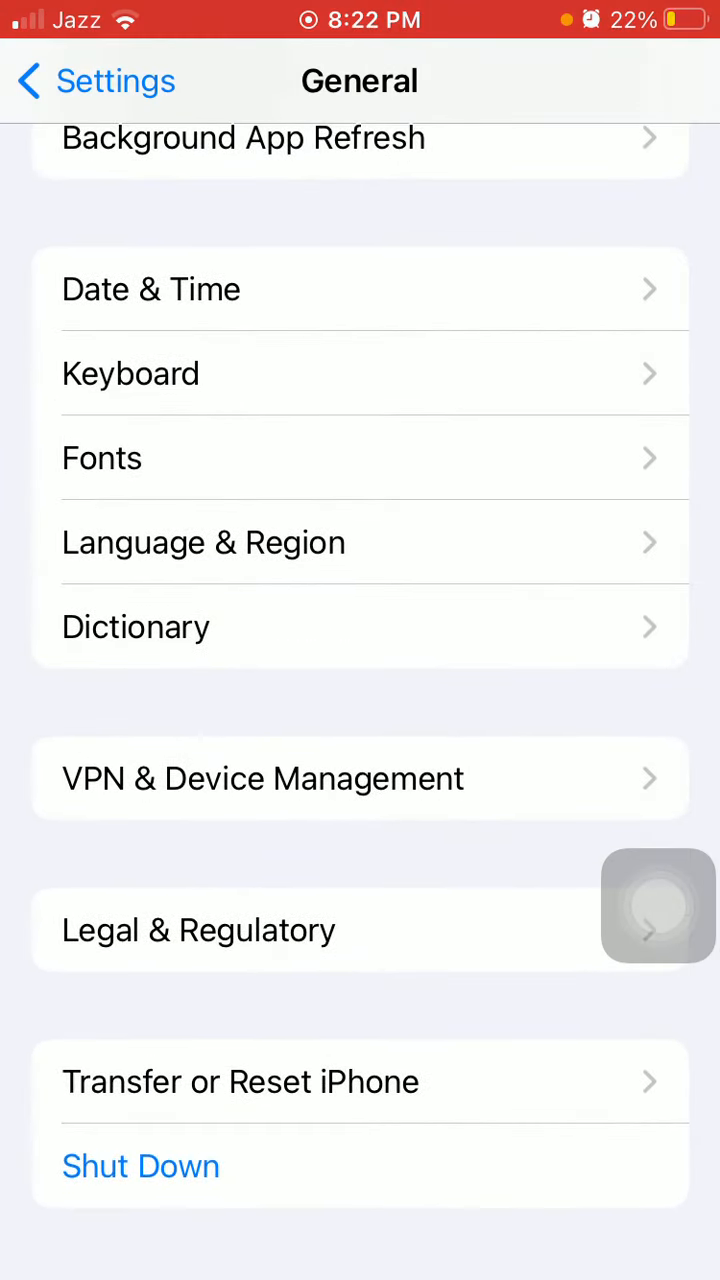
click(658, 905)
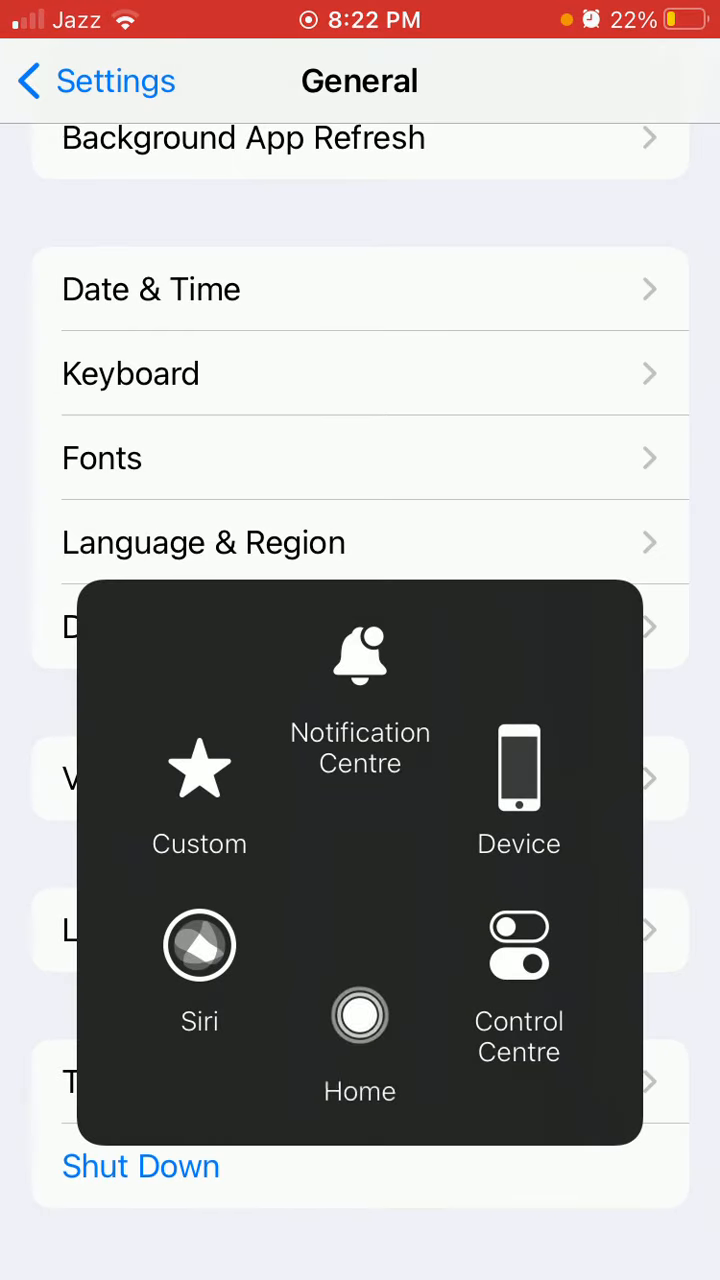